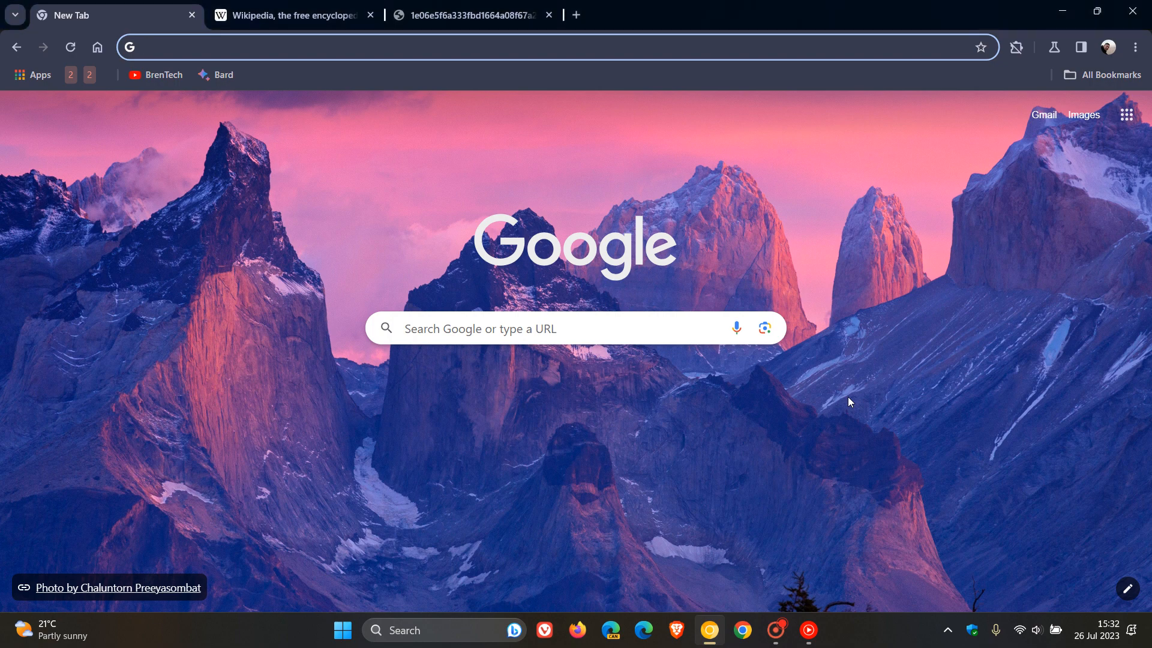
{"action": "mouse_move", "coordinate": [290, 225]}
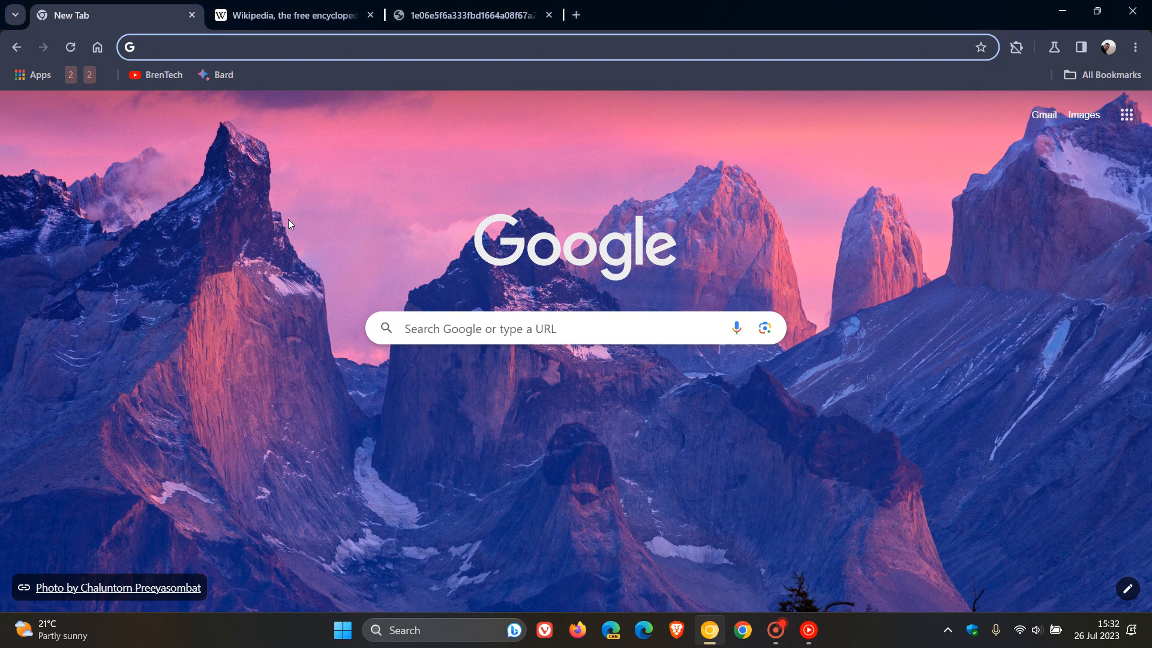
{"action": "mouse_move", "coordinate": [826, 196]}
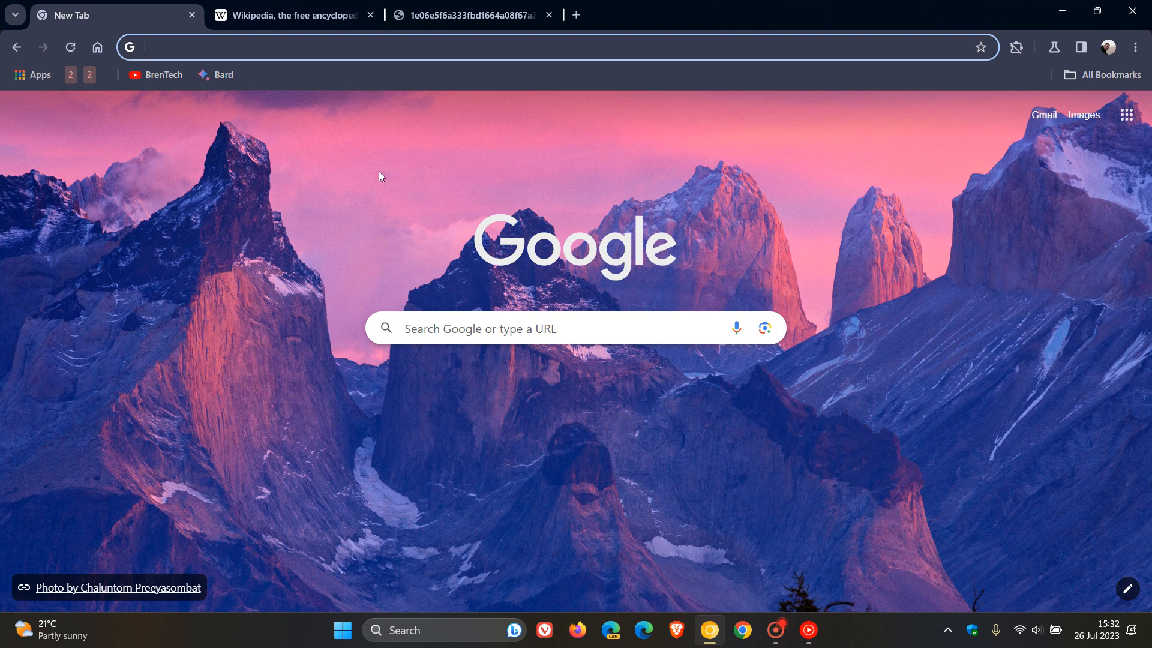
{"action": "mouse_move", "coordinate": [796, 229]}
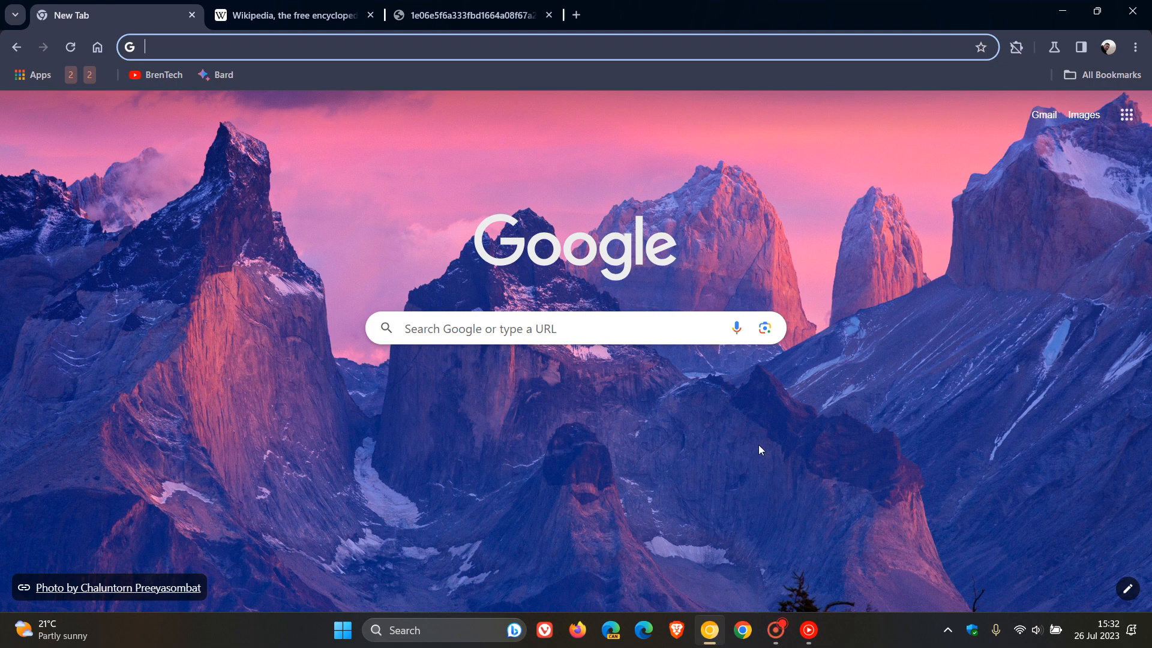
{"action": "mouse_move", "coordinate": [773, 228]}
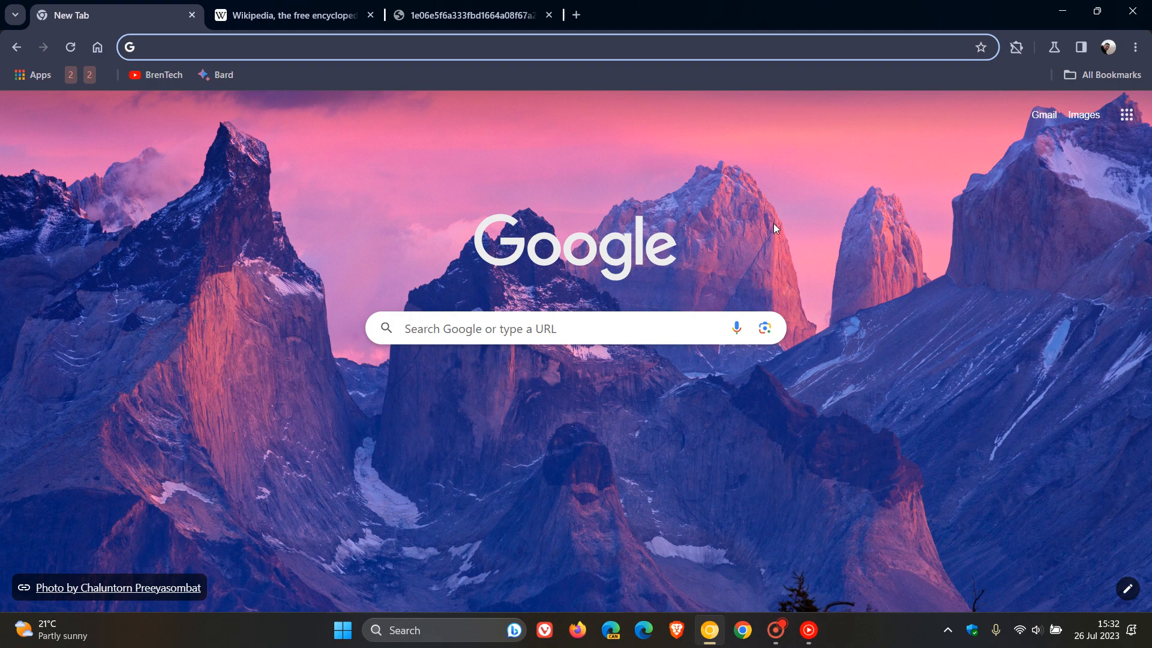
Switch to the 'Wikipedia, the free encyclopedia' Main Page tab.
{"action": "left_click", "coordinate": [286, 14]}
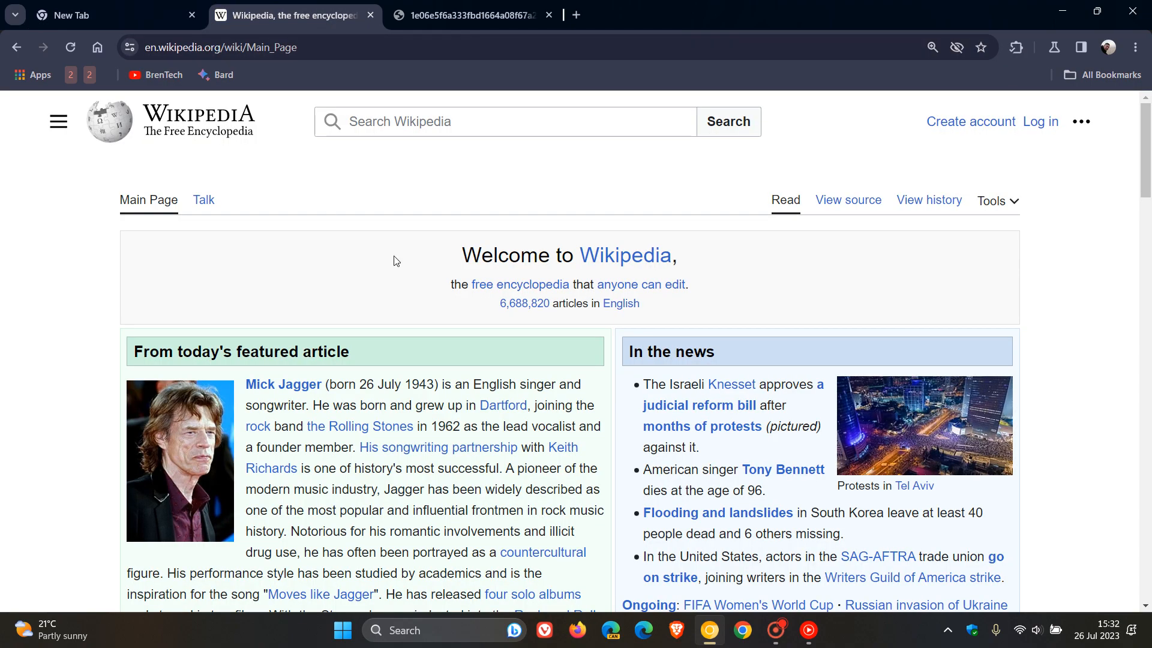
{"action": "mouse_move", "coordinate": [503, 404]}
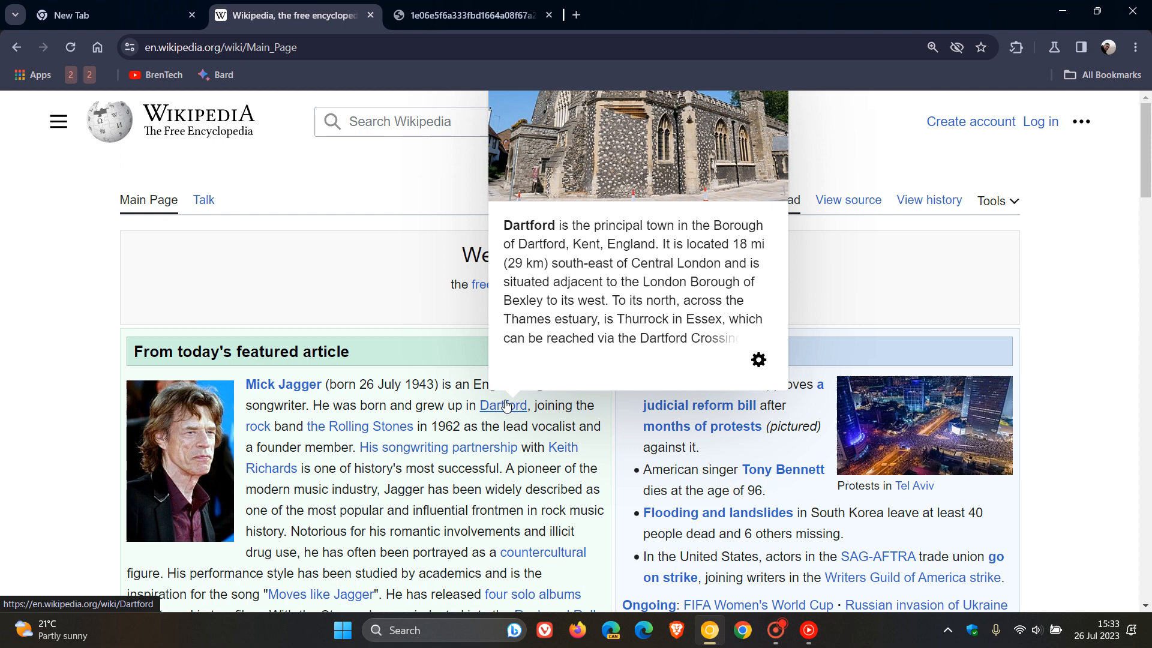
{"action": "mouse_move", "coordinate": [360, 166]}
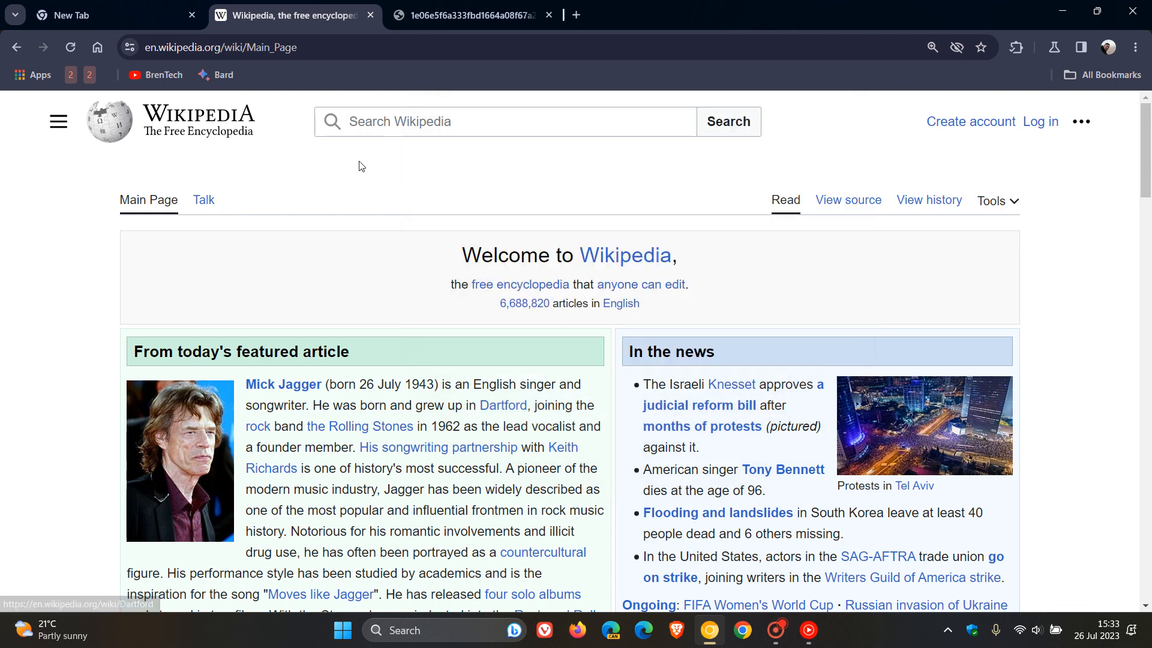
Switch to the third tab holding the link-preview mock-up GIF and start interacting with it.
{"action": "left_click", "coordinate": [468, 14]}
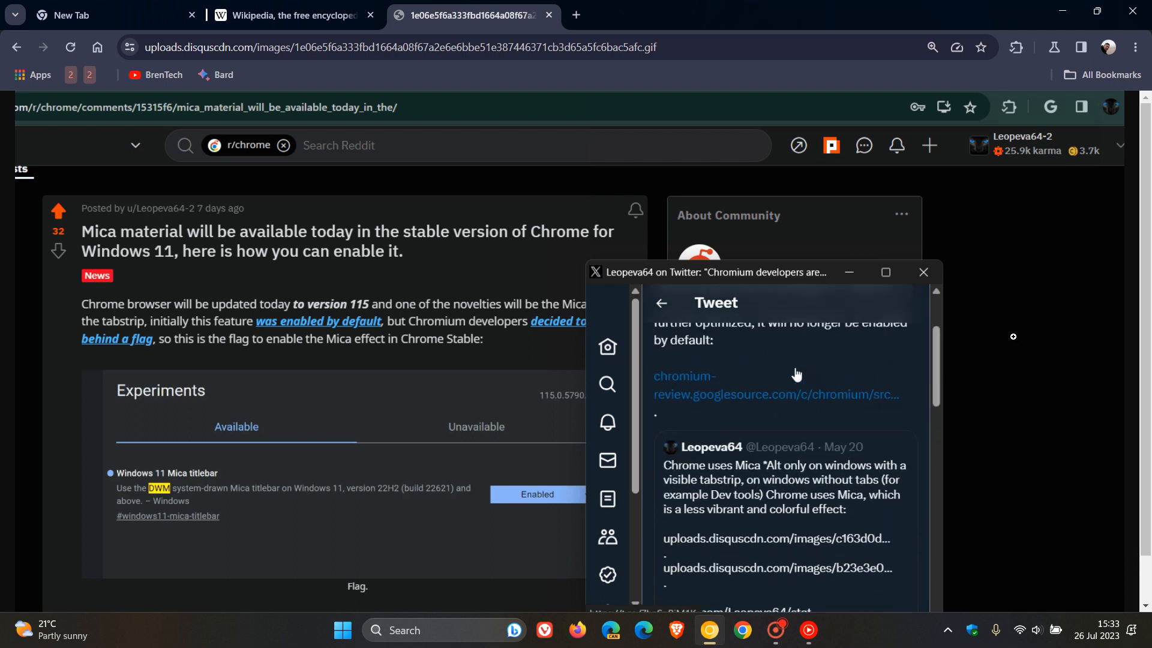
{"action": "left_click", "coordinate": [922, 272]}
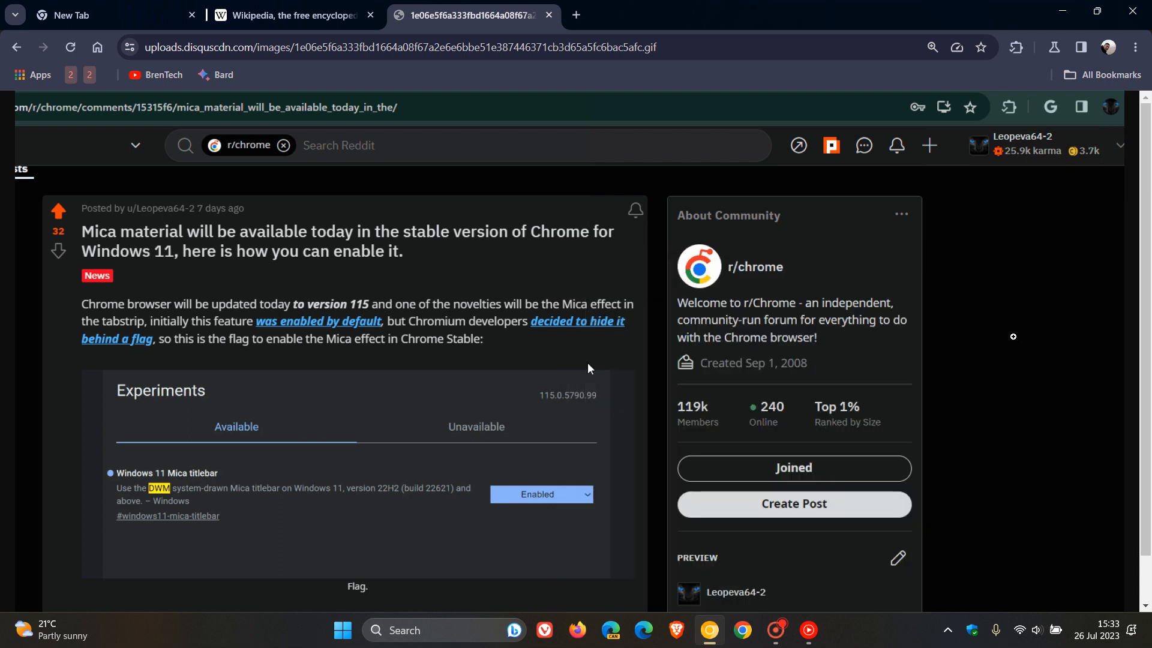
{"action": "mouse_move", "coordinate": [581, 332]}
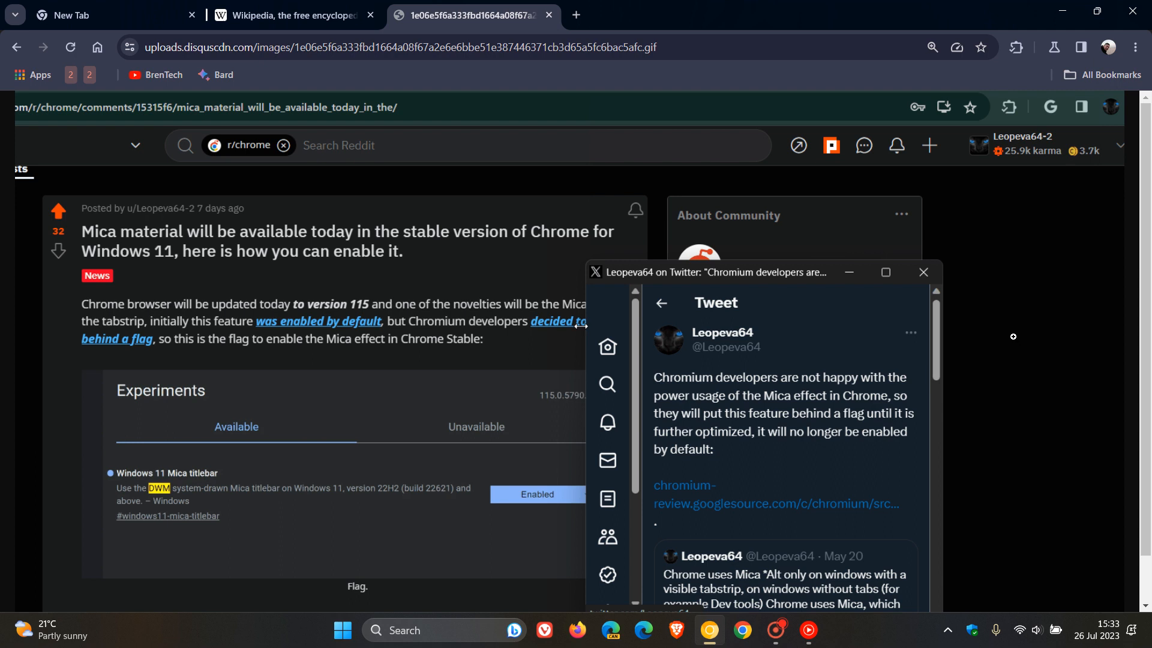
{"action": "mouse_move", "coordinate": [709, 374]}
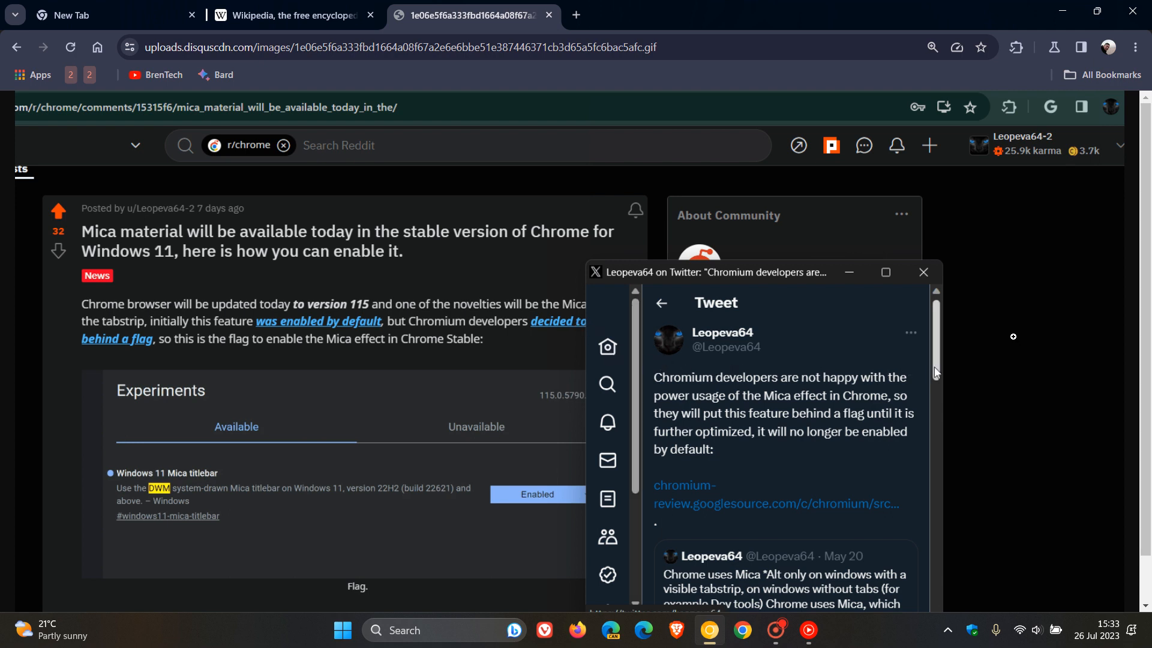
Watch the tweet-popup mock-up GIF play, scrolling and clicking through the linked tweet preview.
{"action": "scroll", "scroll_direction": "down", "scroll_amount": 3}
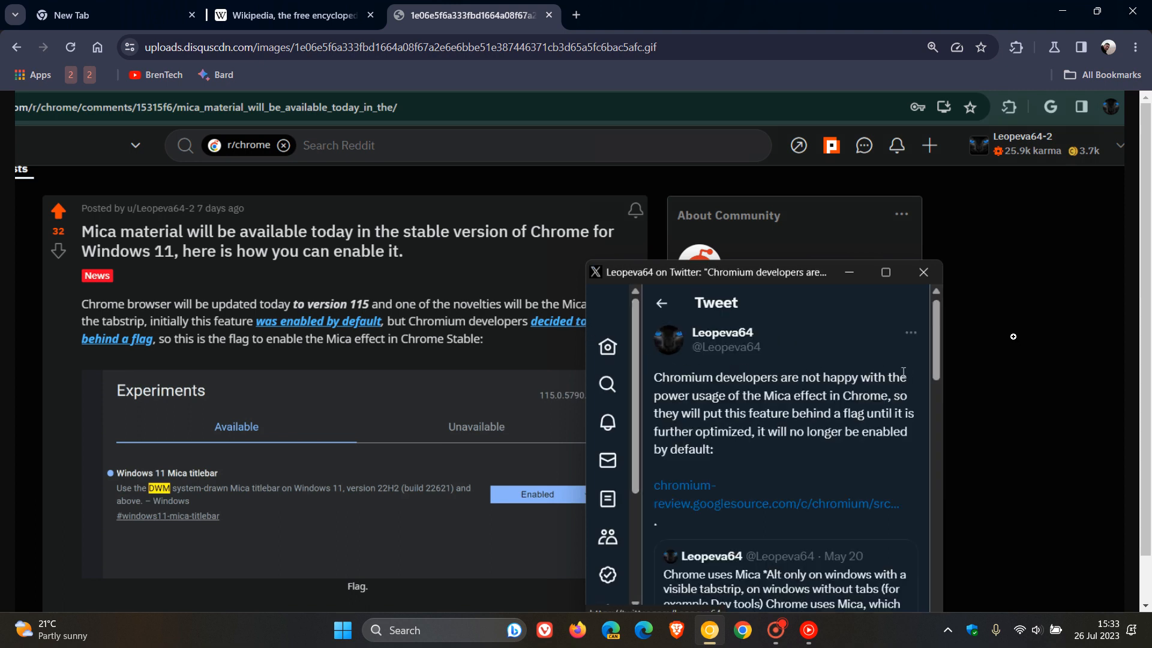
{"action": "scroll", "scroll_direction": "down", "scroll_amount": 3}
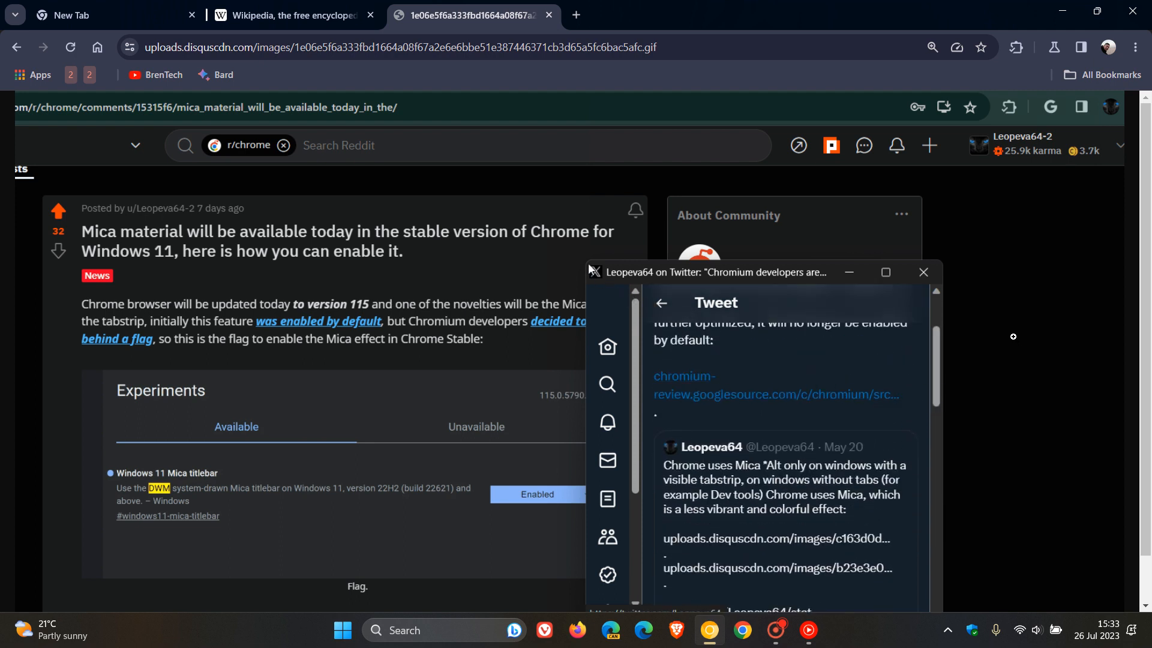
{"action": "left_click", "coordinate": [924, 273]}
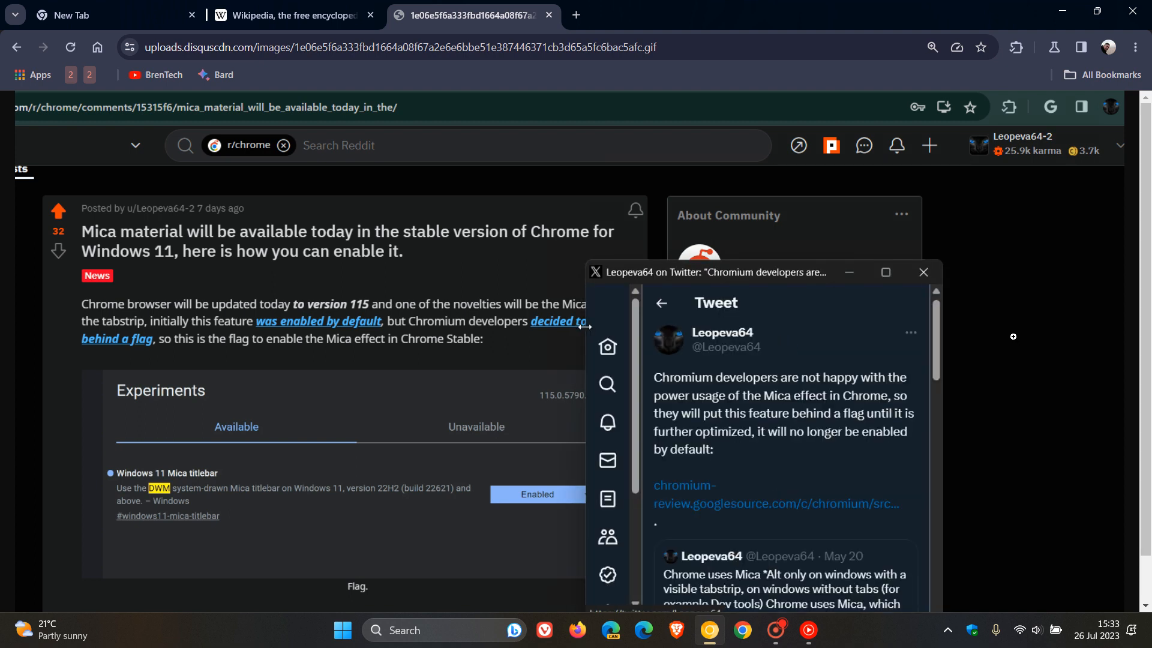
{"action": "mouse_move", "coordinate": [914, 375]}
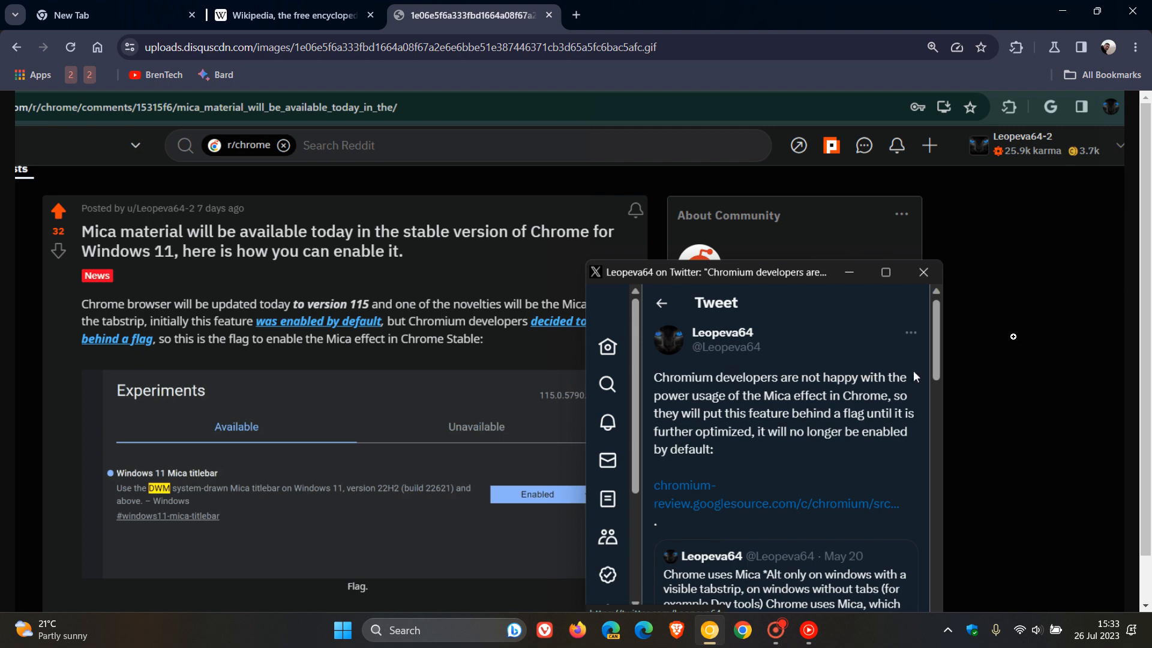
{"action": "scroll", "scroll_direction": "down", "scroll_amount": 3}
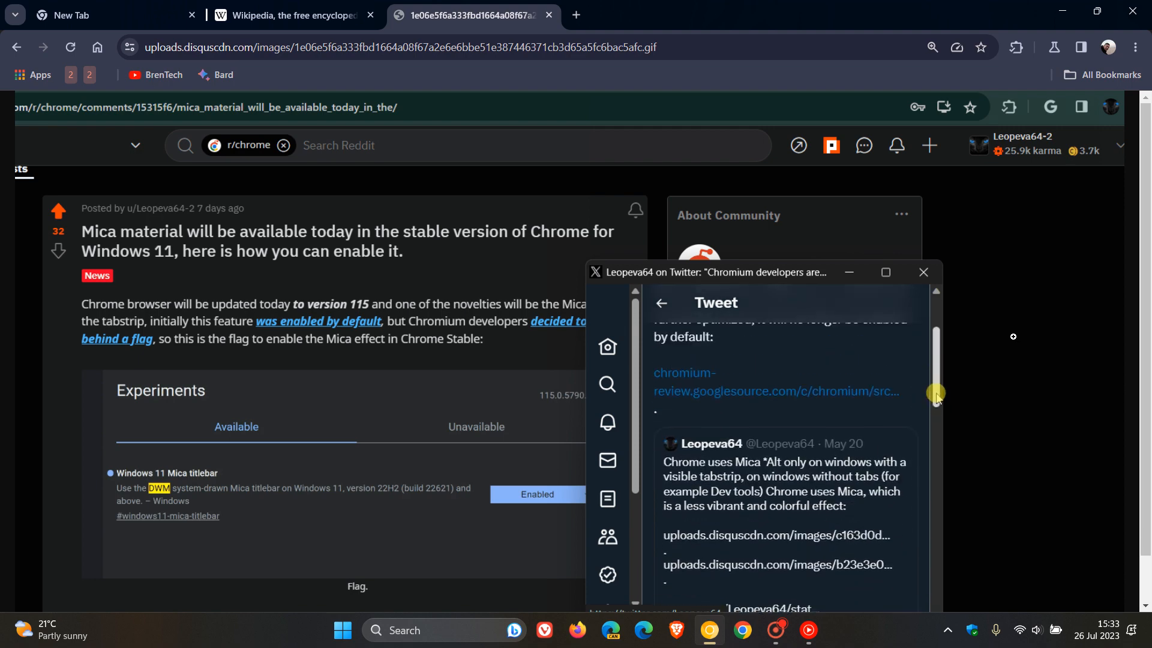
{"action": "left_click", "coordinate": [923, 273]}
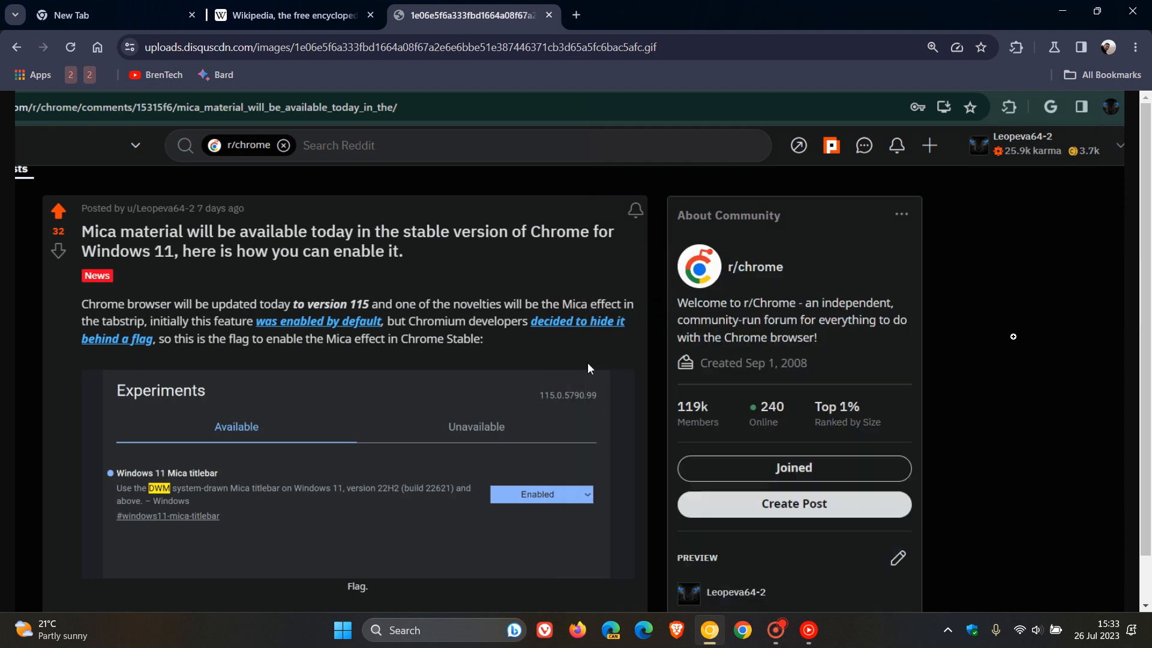
{"action": "mouse_move", "coordinate": [583, 333]}
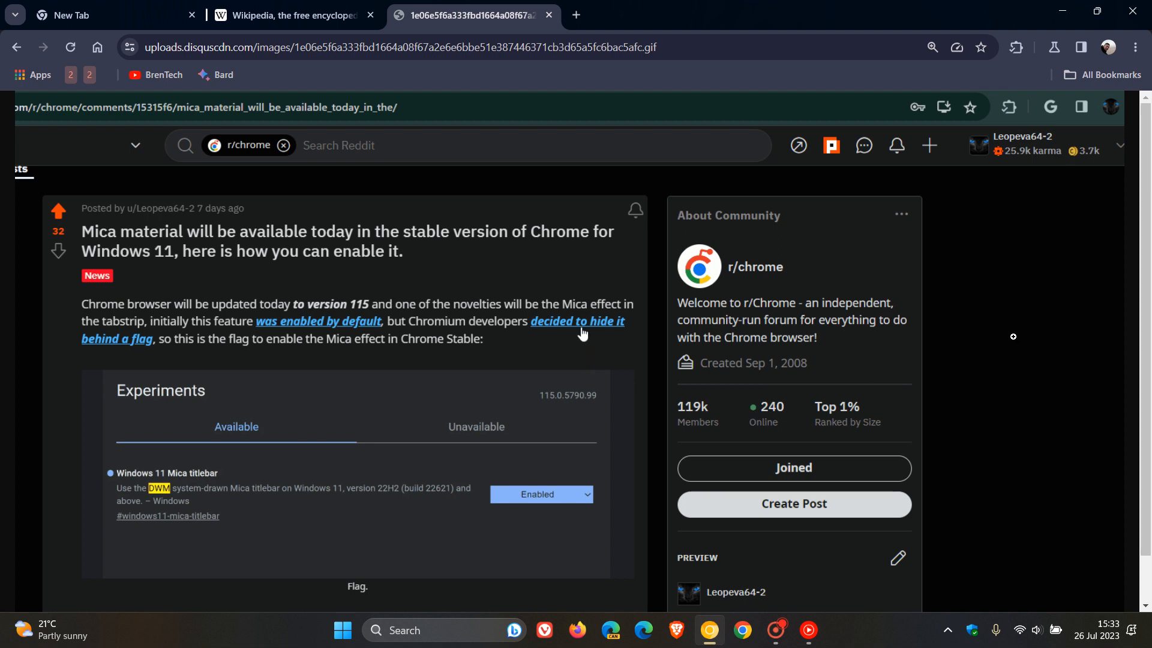
{"action": "left_click", "coordinate": [580, 321]}
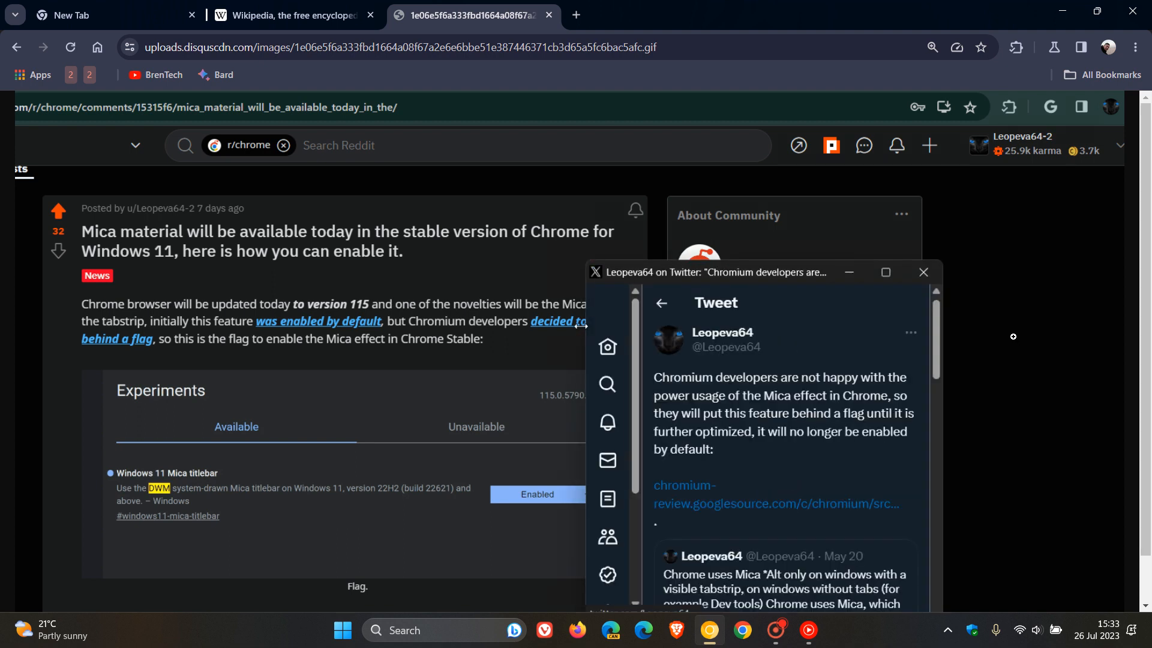
{"action": "mouse_move", "coordinate": [605, 345]}
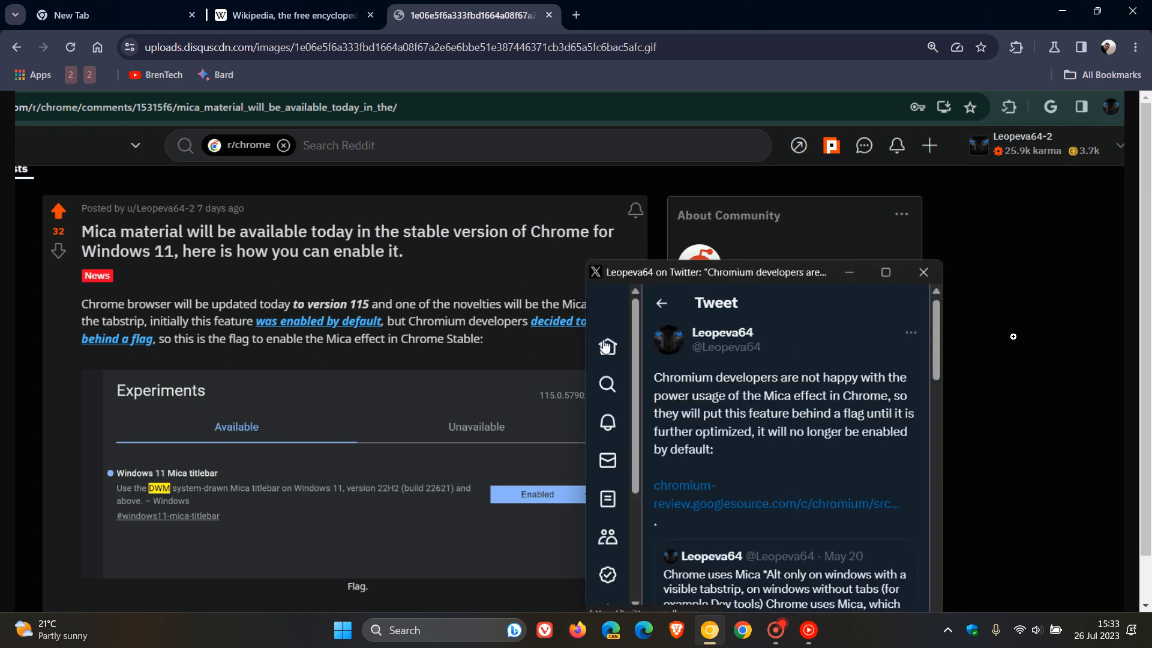
{"action": "mouse_move", "coordinate": [917, 374]}
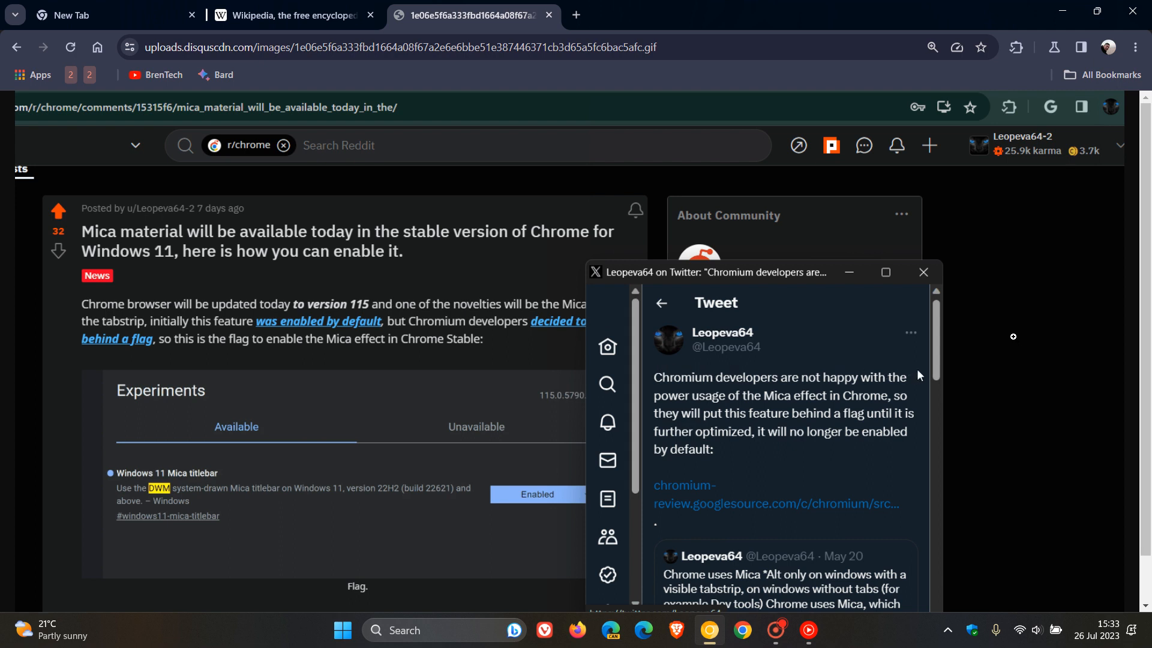
{"action": "scroll", "scroll_direction": "down", "scroll_amount": 3}
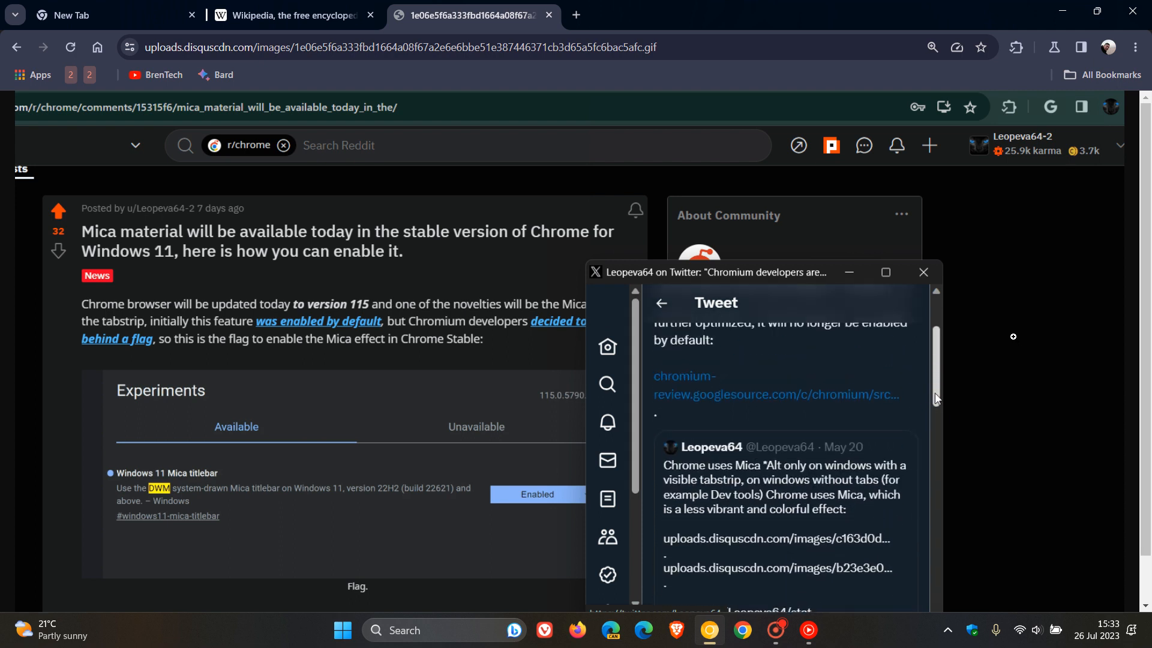
{"action": "left_click", "coordinate": [924, 272]}
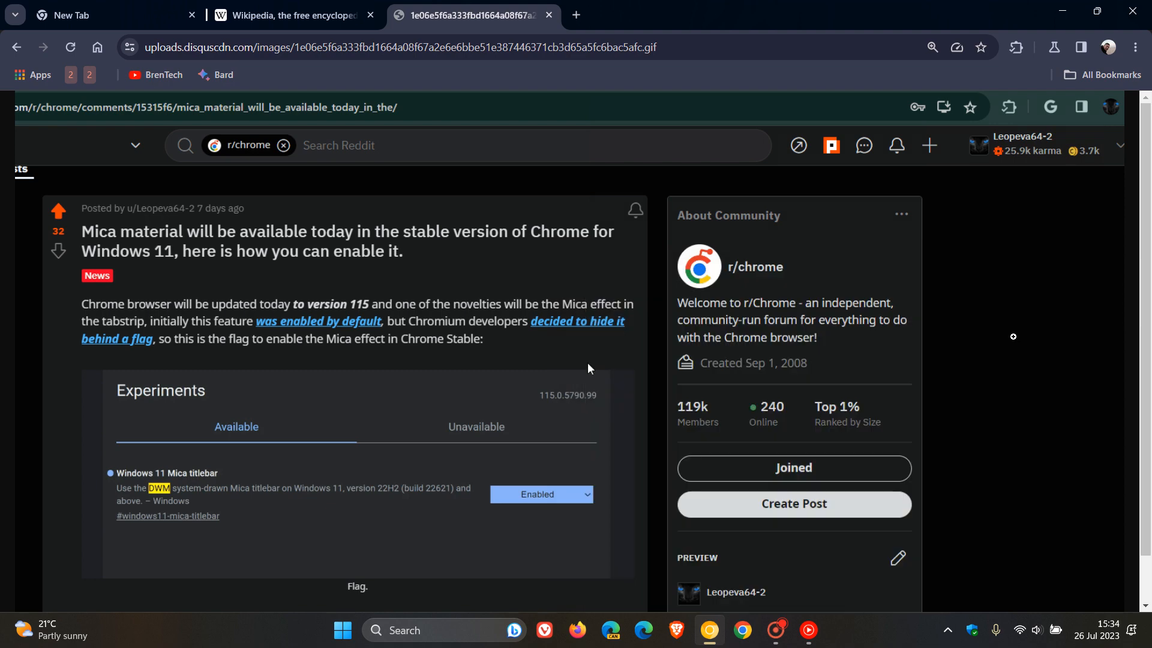
{"action": "mouse_move", "coordinate": [583, 328]}
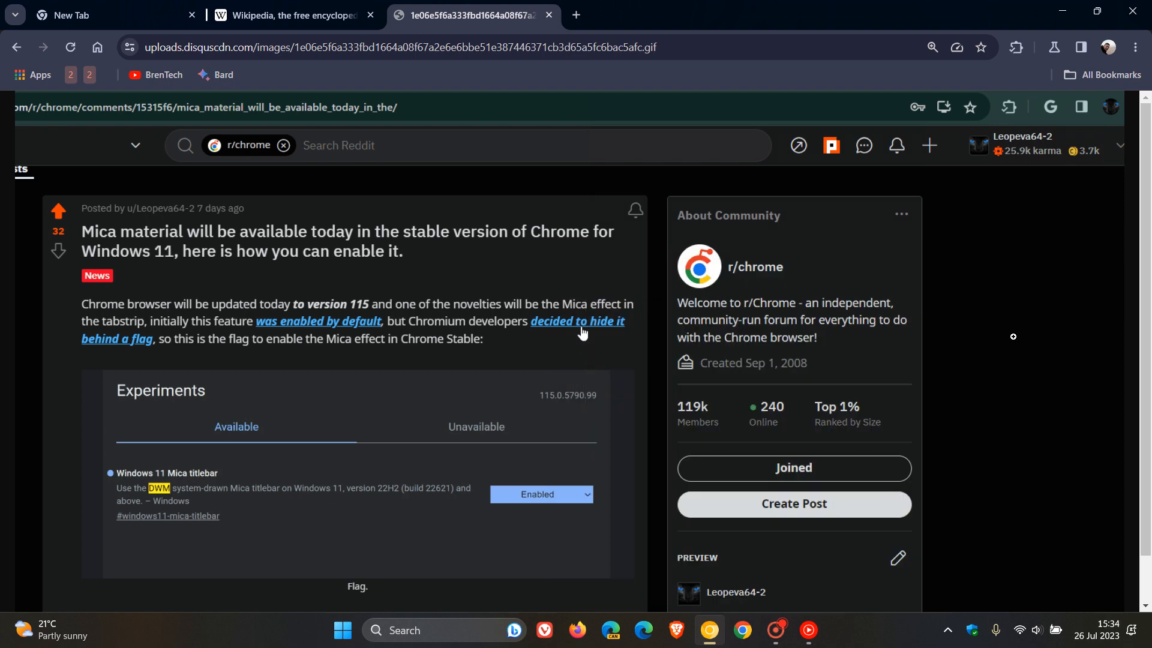
Return to the New Tab page with the mountain background.
{"action": "left_click", "coordinate": [103, 15]}
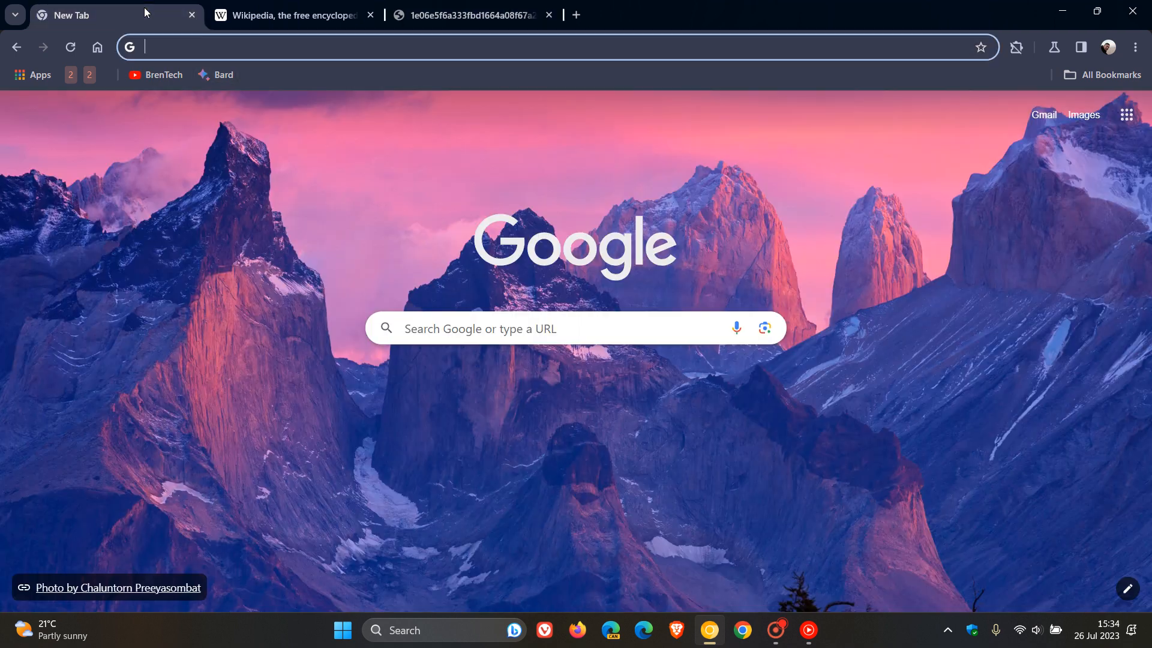
{"action": "mouse_move", "coordinate": [768, 204]}
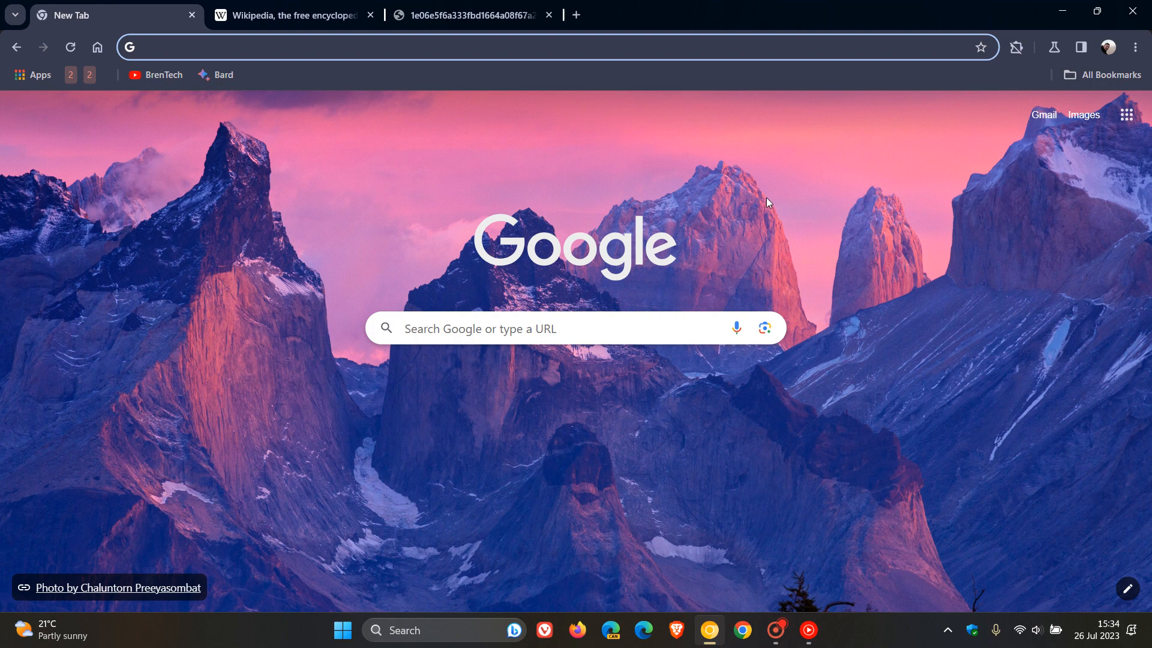
{"action": "mouse_move", "coordinate": [644, 166]}
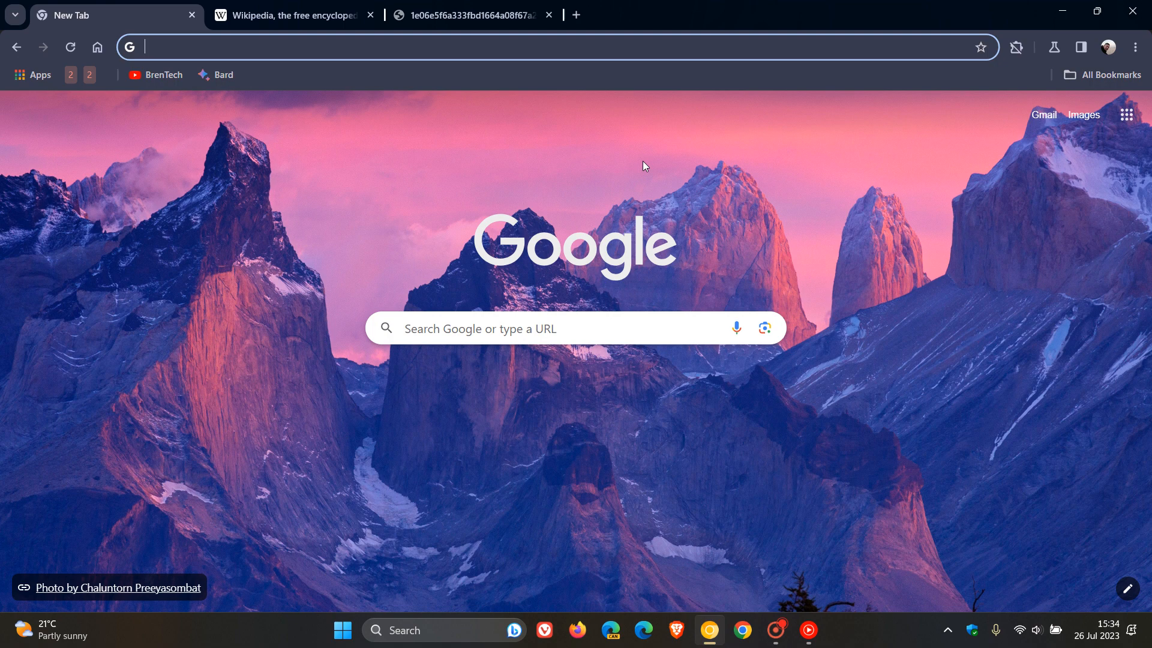
{"action": "mouse_move", "coordinate": [697, 159]}
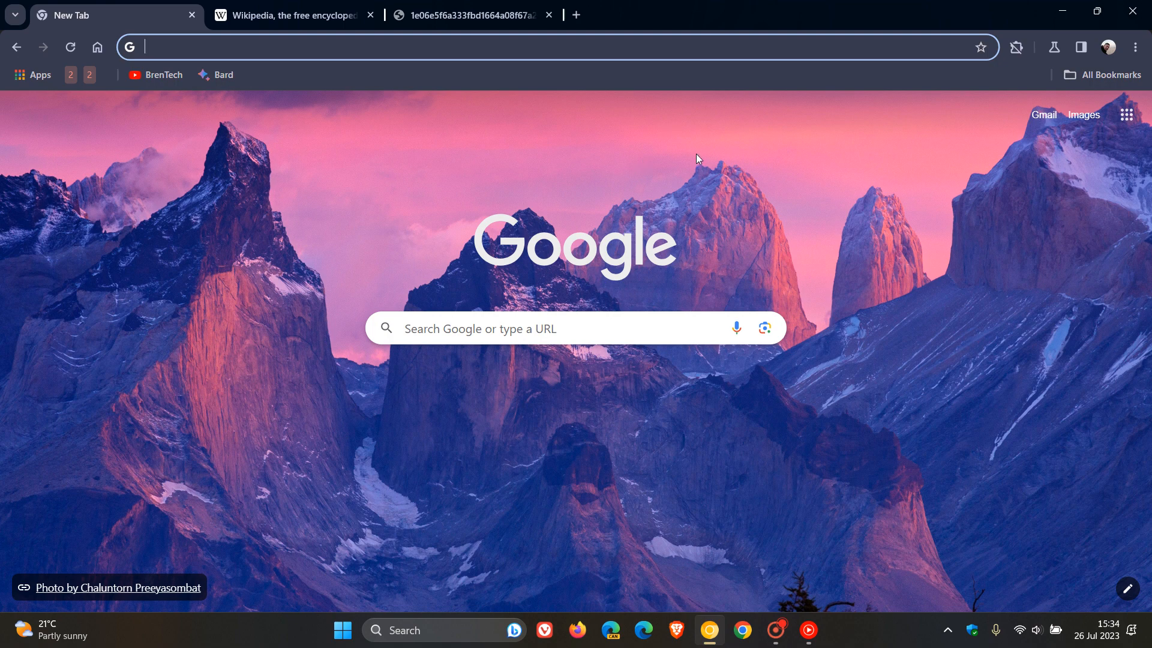